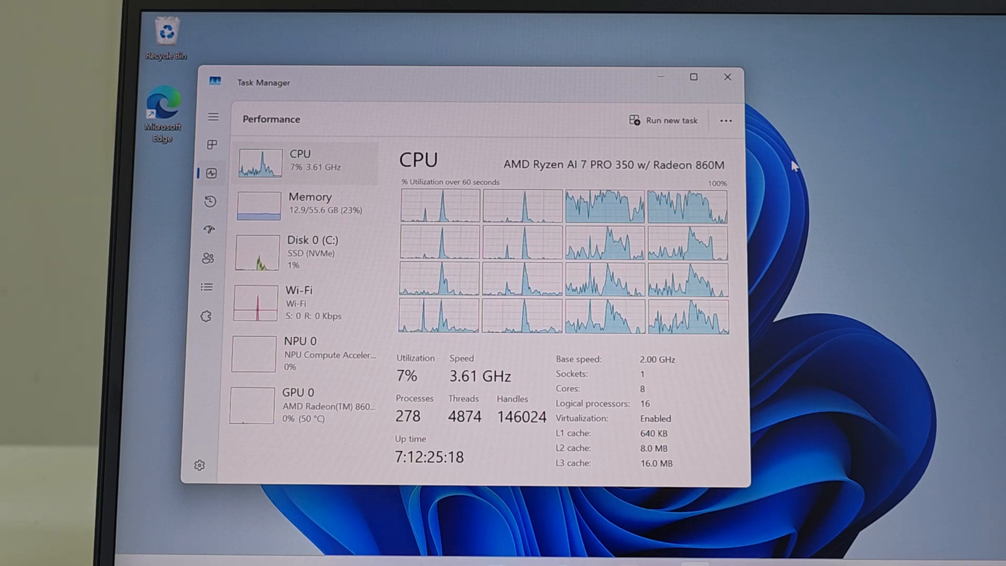
View Task Manager's Memory, Disk 0 (C:), Wi-Fi and next device performance pages in turn
left_click(311, 203)
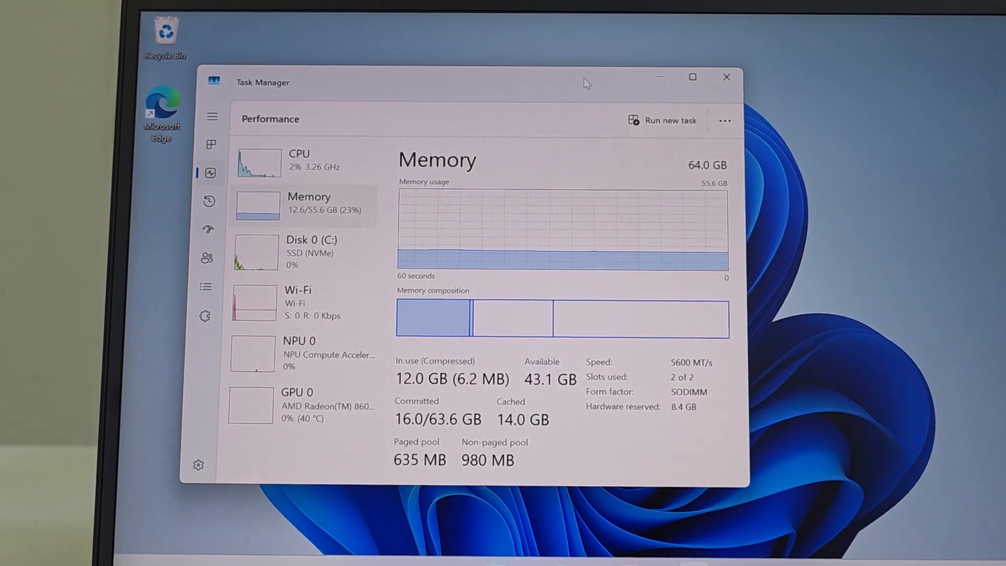
left_click(311, 253)
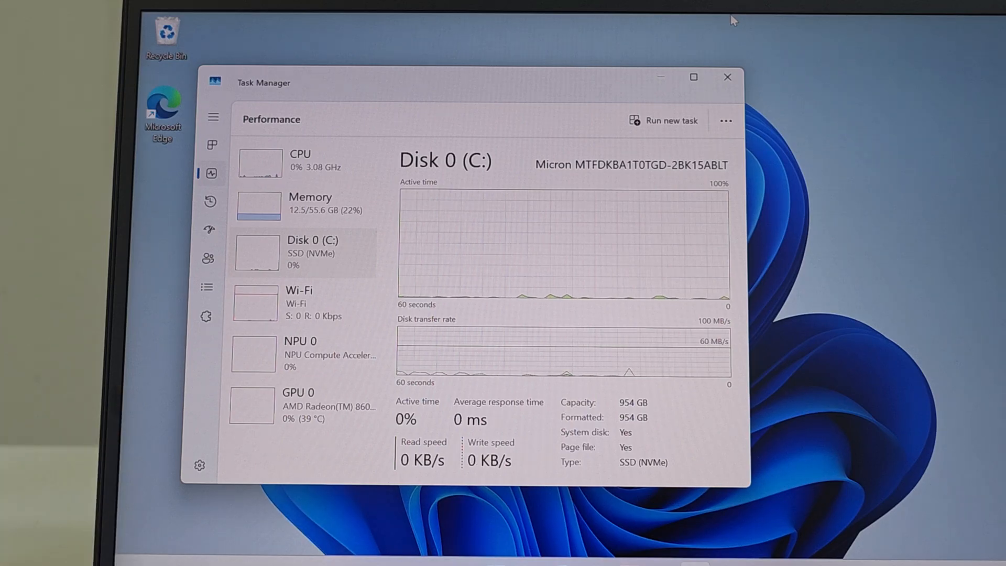
left_click(298, 303)
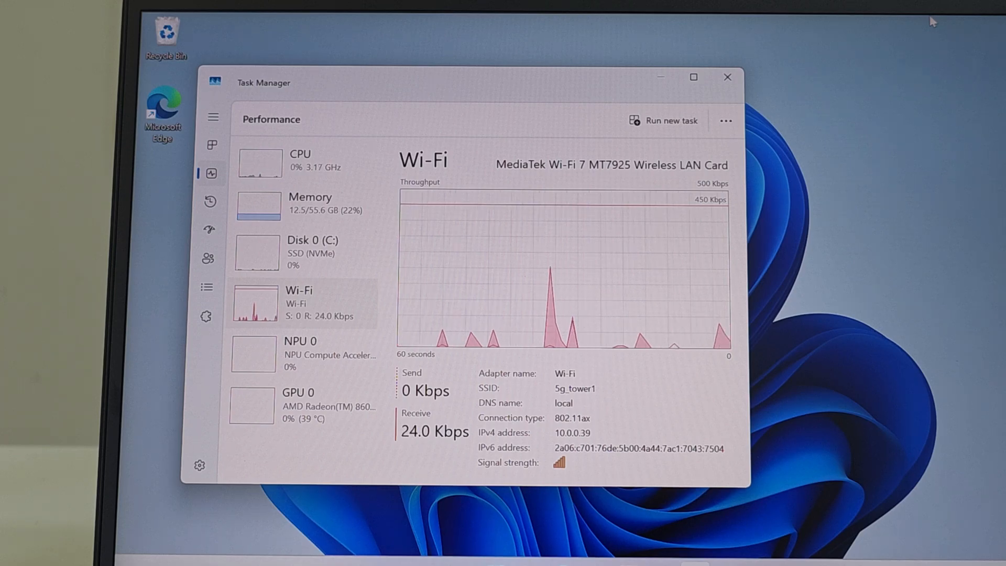
left_click(298, 404)
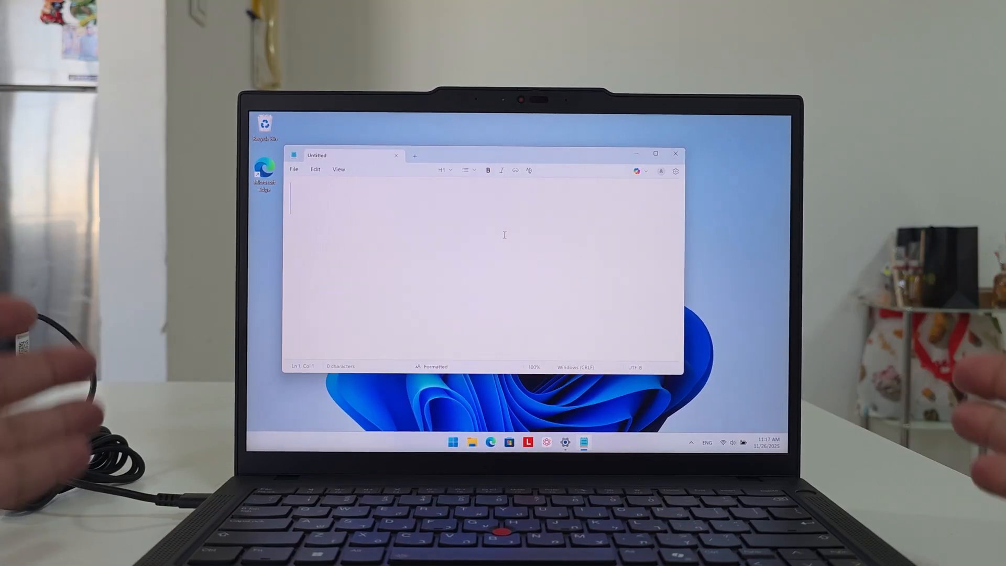
Type "Hello Everyone, that's another video from longrhino!" into Notepad
type("Hello")
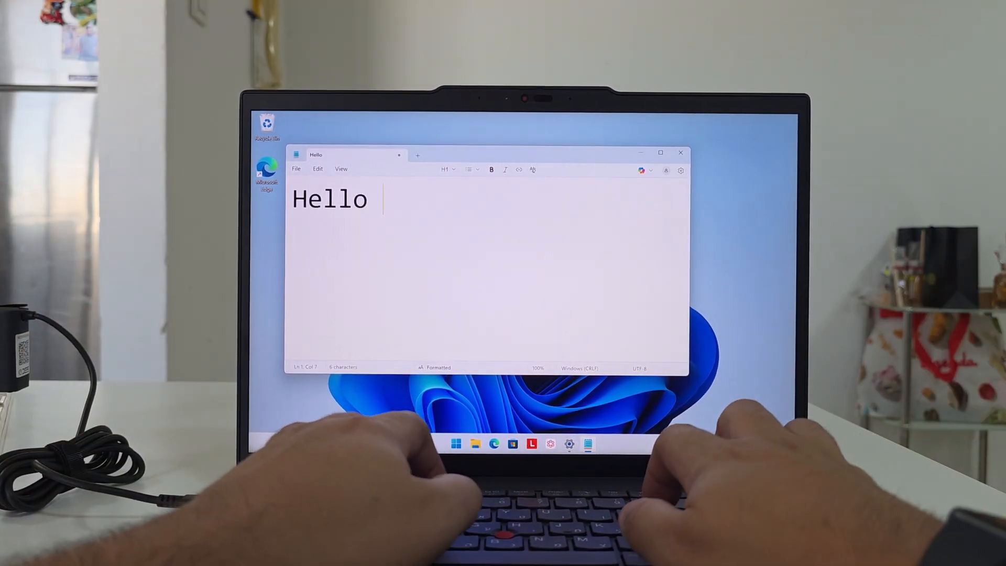
type("Everyone, that's")
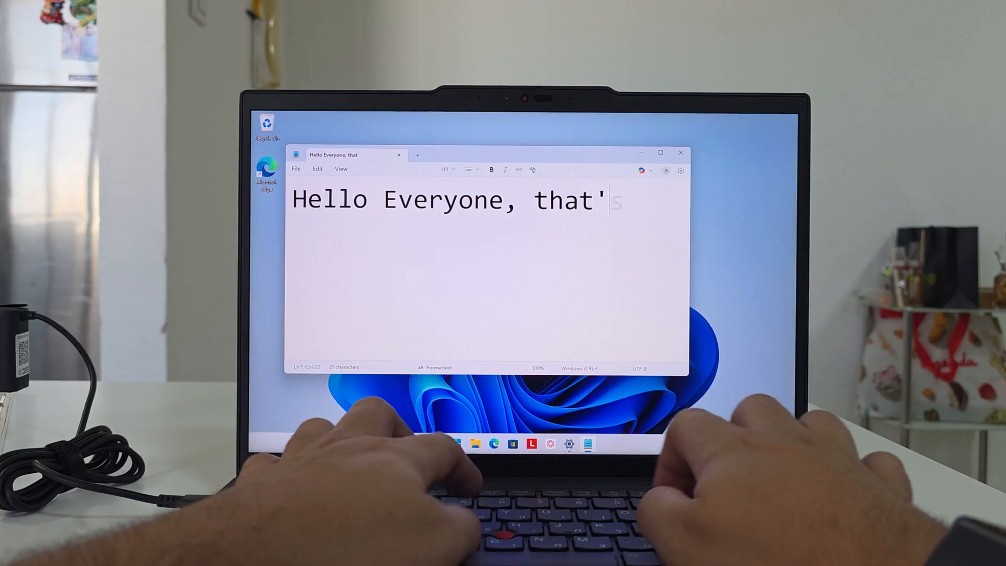
type("s another video f")
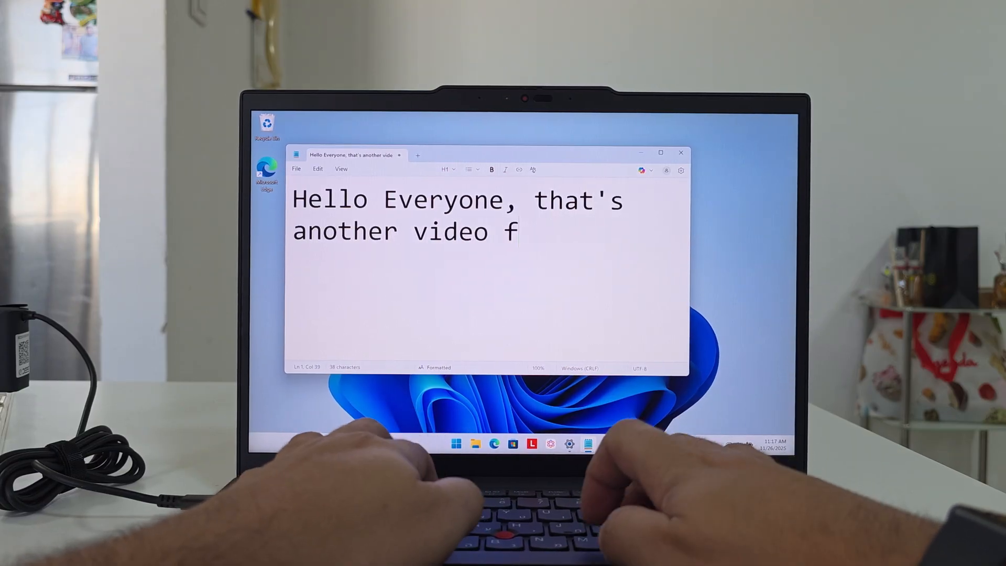
type("rom longrhi")
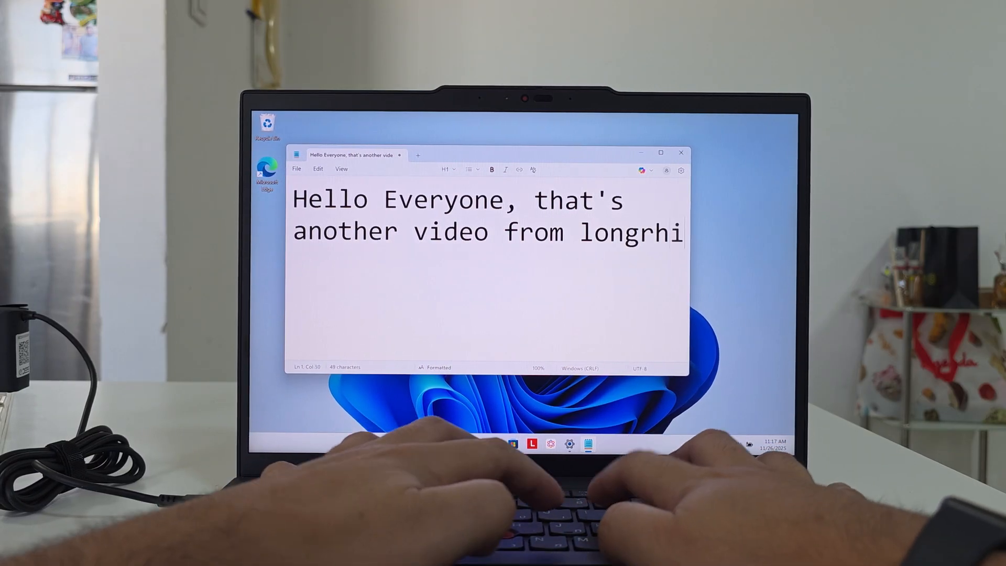
type("no!")
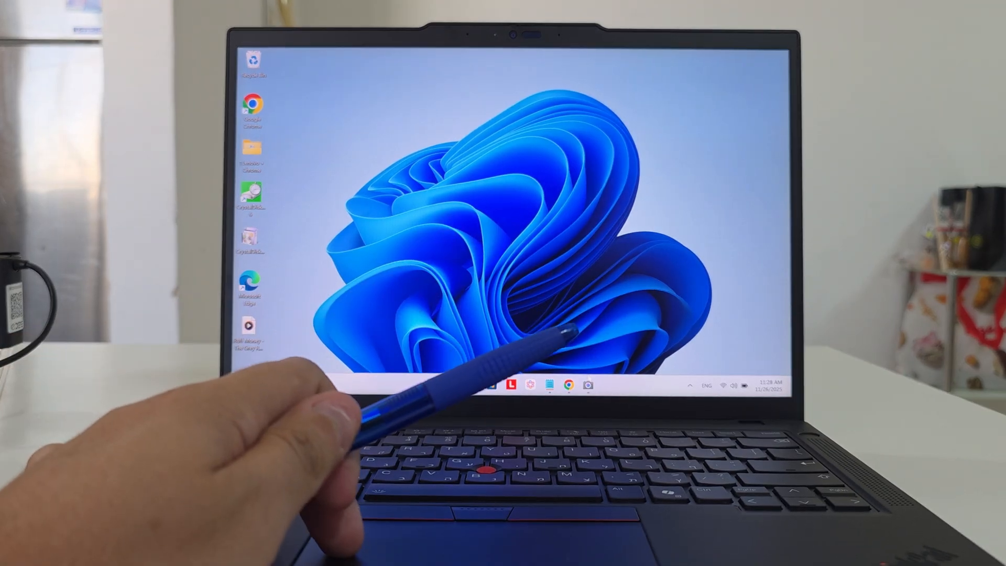
Launch the Camera app from the taskbar to test the webcam
left_click(586, 385)
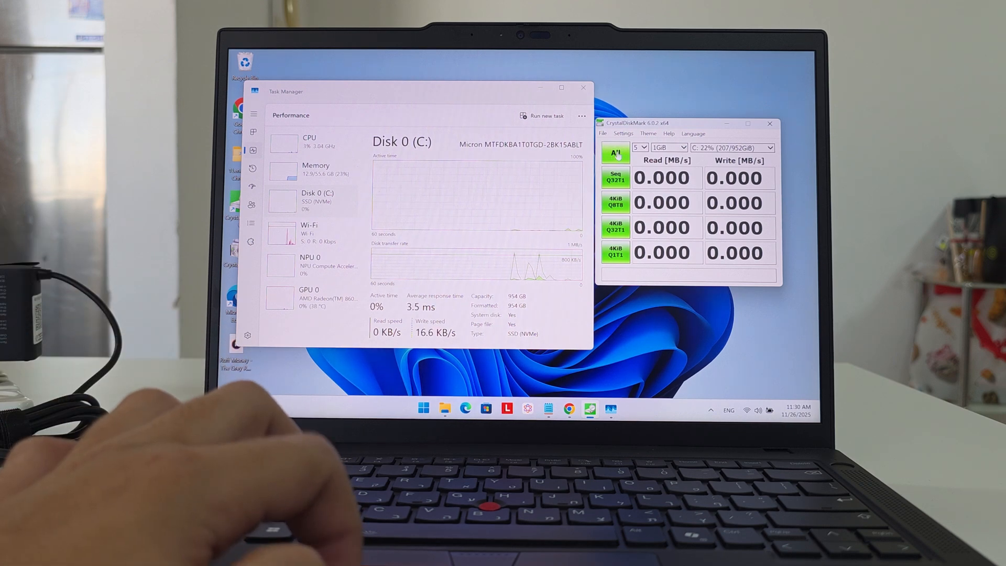
Run all CrystalDiskMark read and write benchmarks on drive C:
left_click(615, 154)
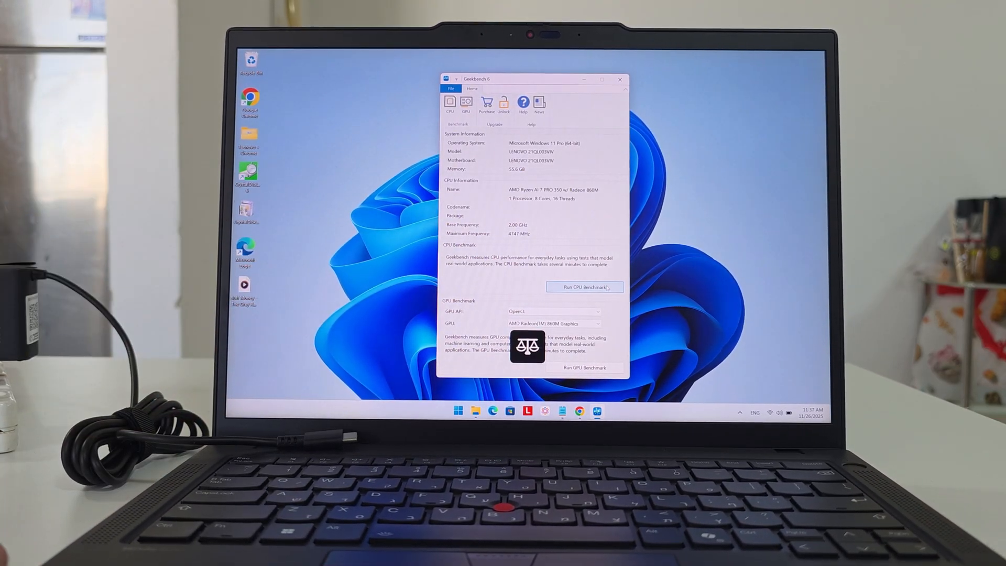
Run the Geekbench 6 CPU benchmark and scroll through its 2065 / 10680 result
left_click(583, 286)
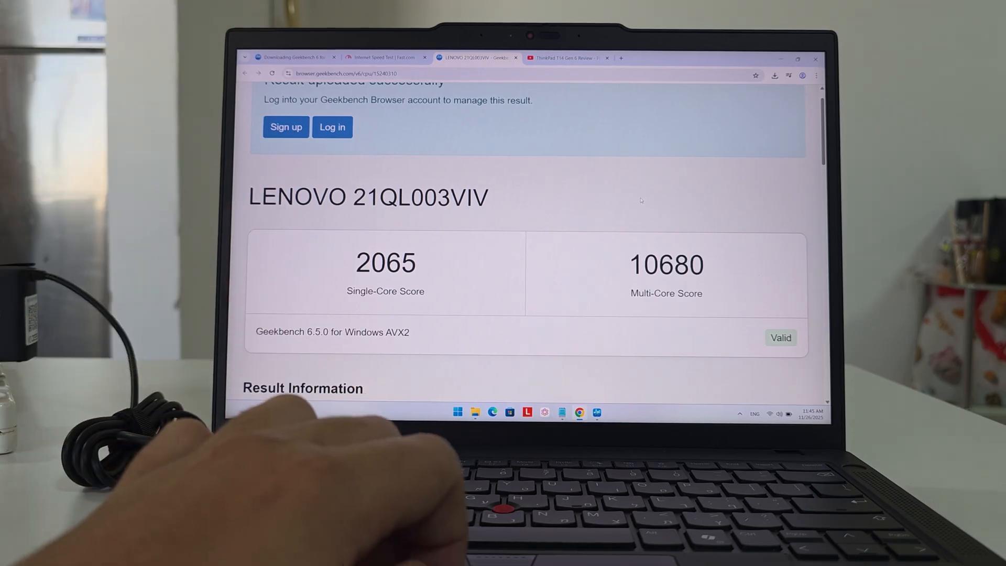
scroll("down", 3)
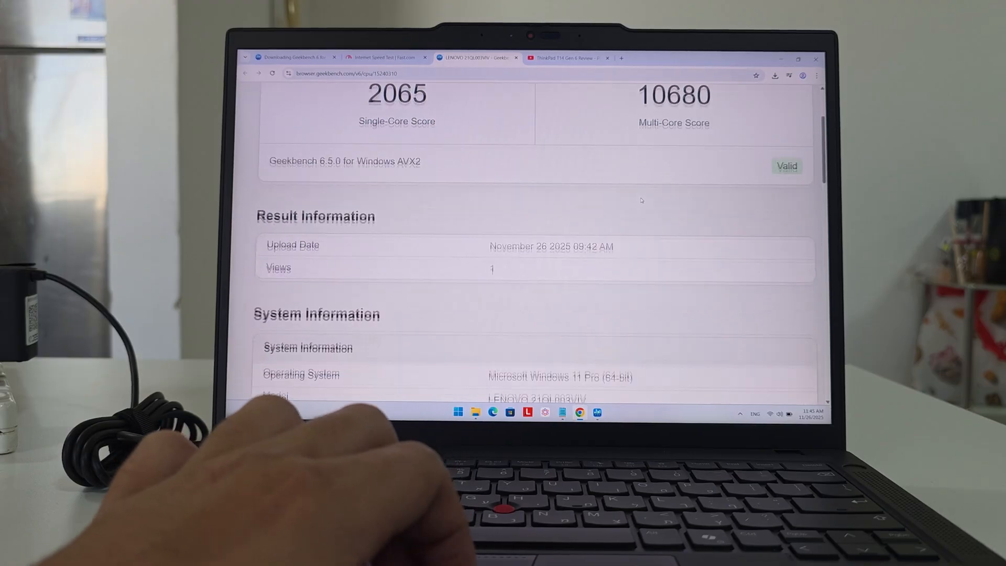
scroll("down", 3)
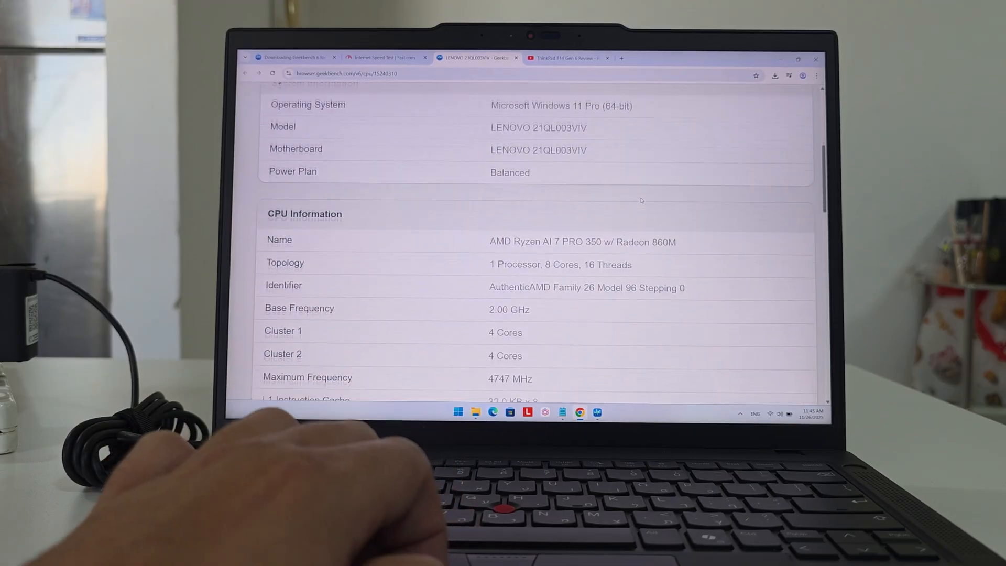
scroll("down", 3)
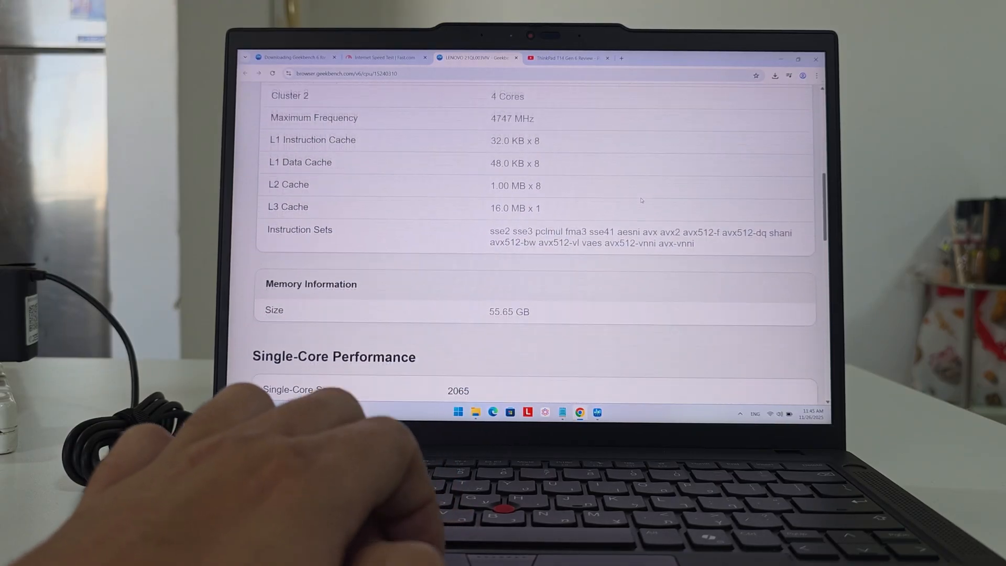
scroll("down", 3)
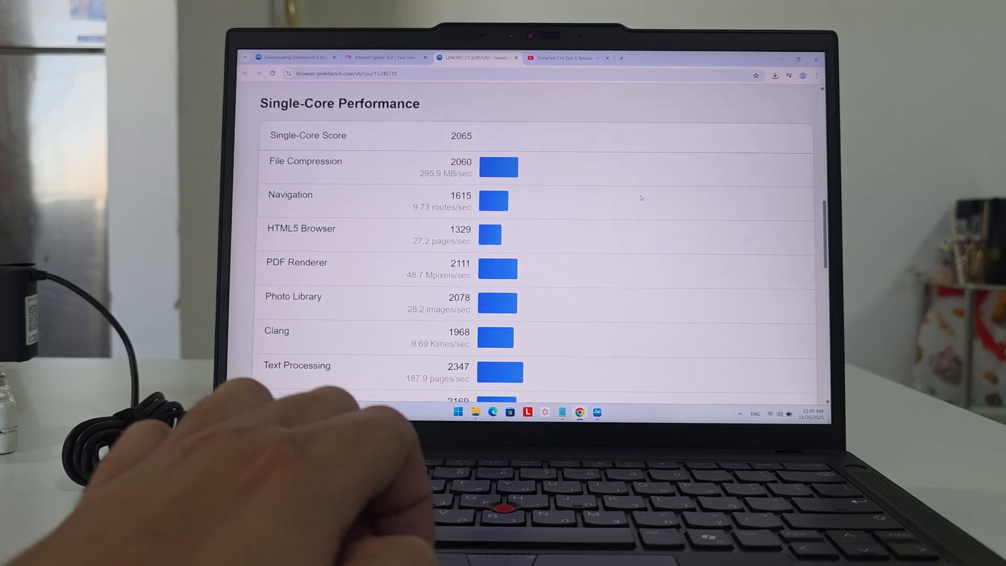
scroll("down", 3)
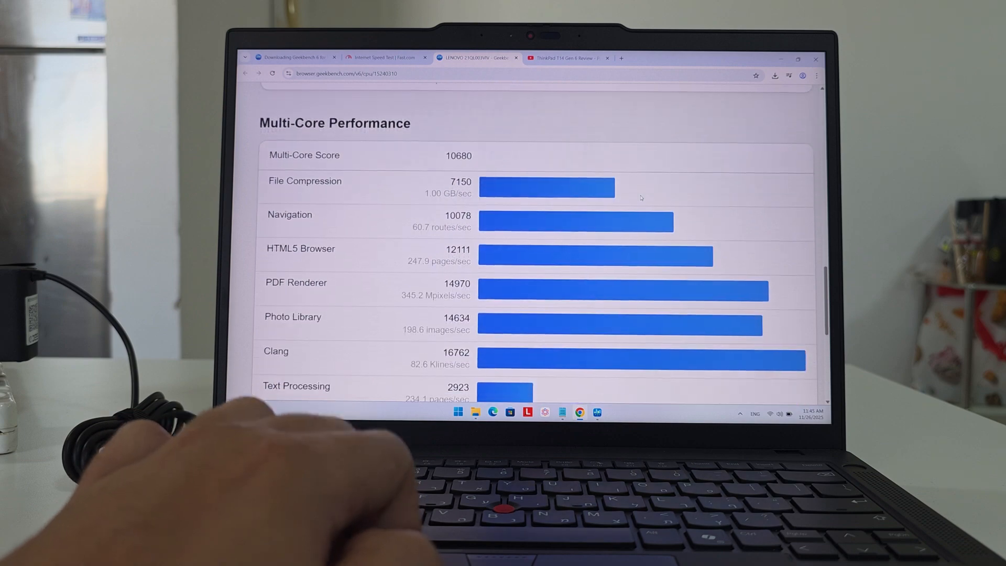
scroll("down", 3)
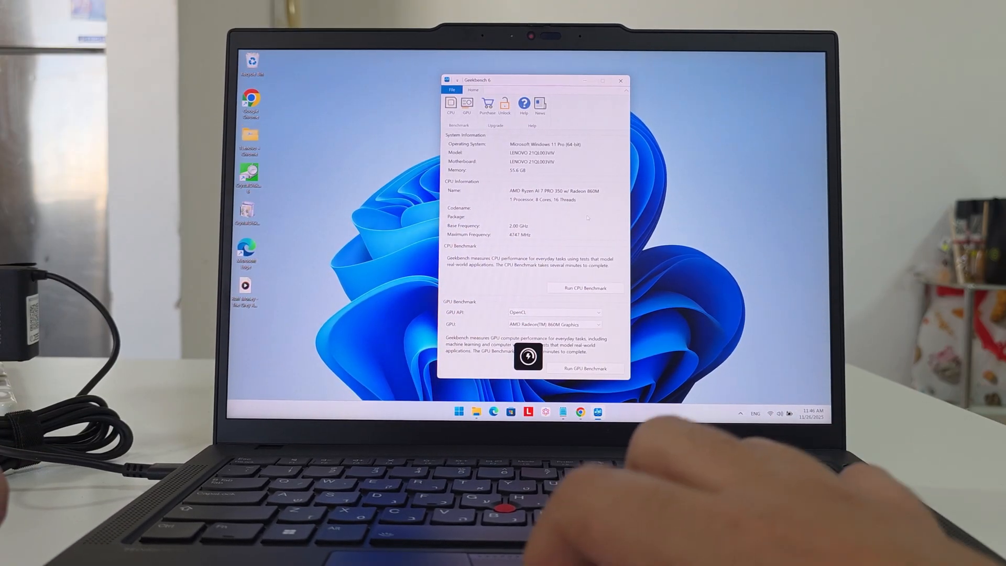
Click in the Geekbench 6 benchmark panel listing the Ryzen AI 7 PRO 350 details
left_click(584, 288)
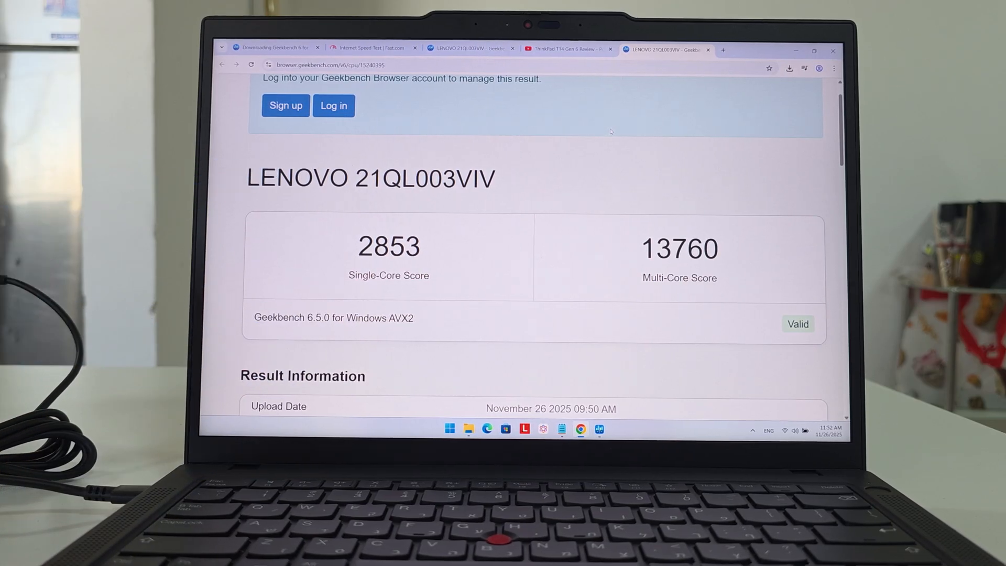
Scroll through the 2853 single-core, 13760 multi-core CPU result in Geekbench Browser
scroll("down", 3)
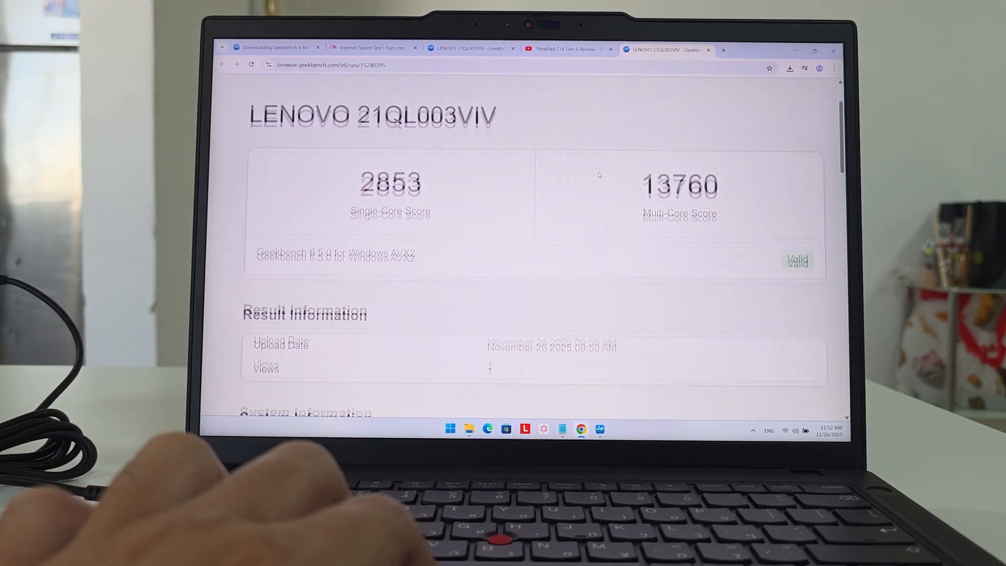
scroll("down", 3)
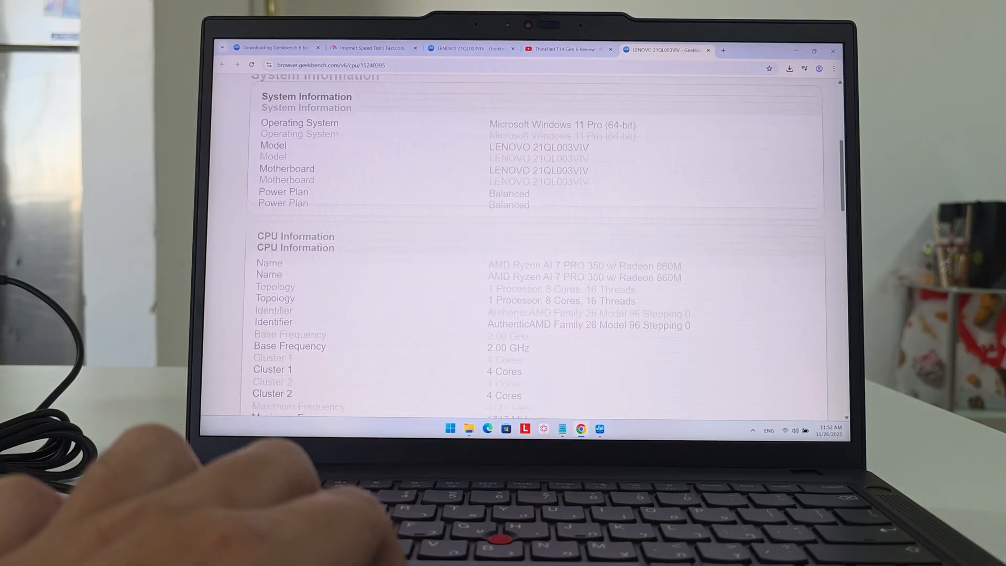
scroll("down", 3)
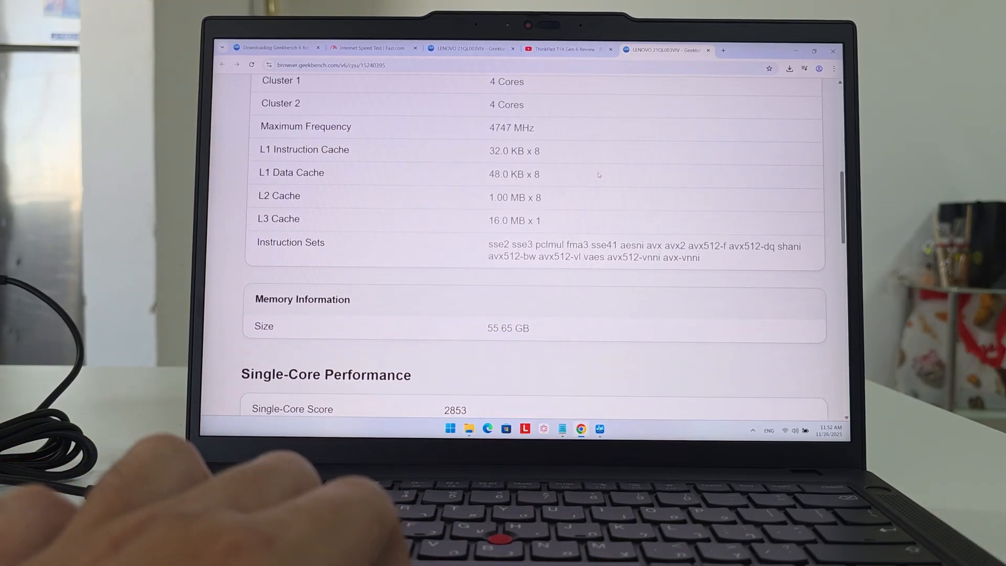
scroll("down", 3)
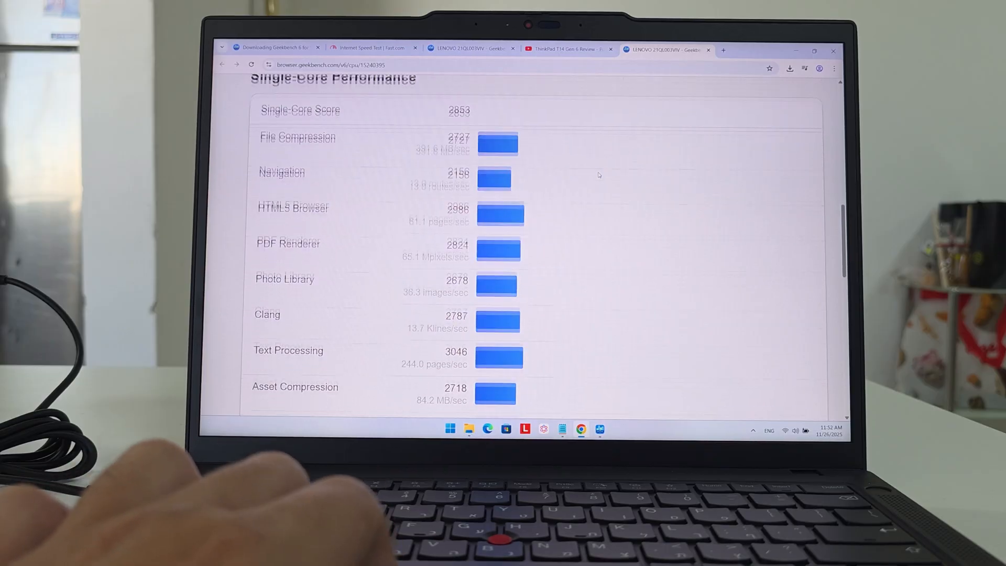
scroll("down", 3)
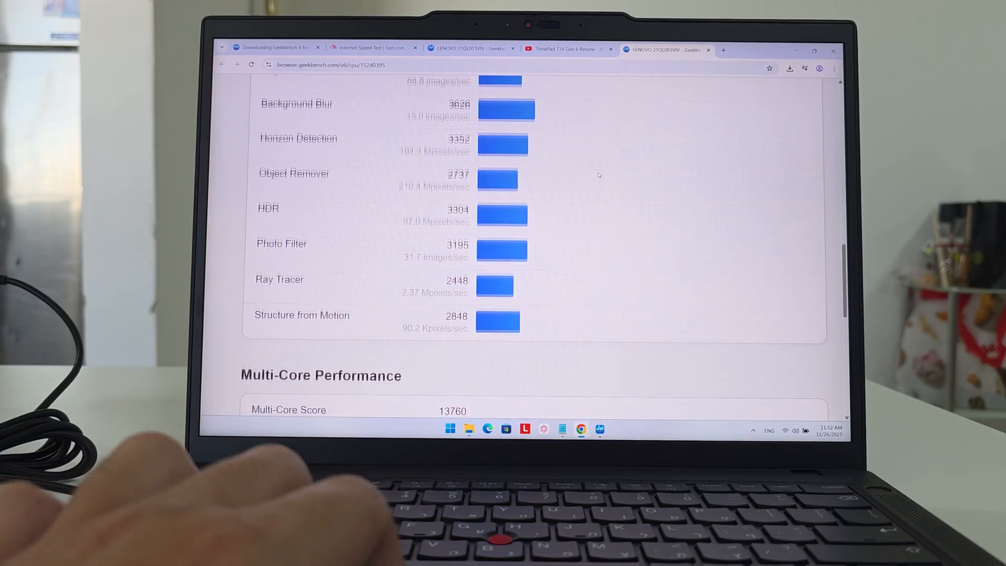
scroll("down", 3)
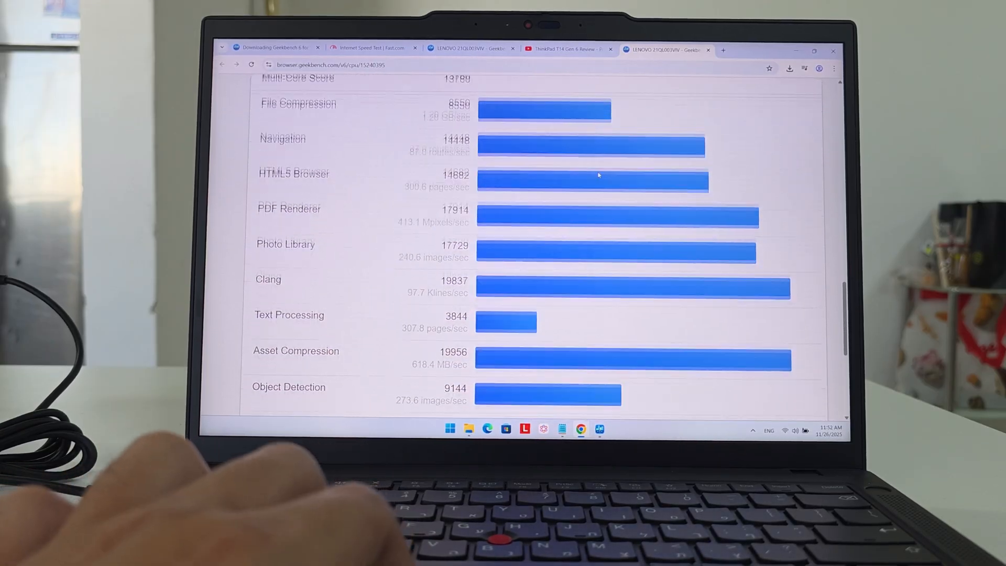
scroll("down", 3)
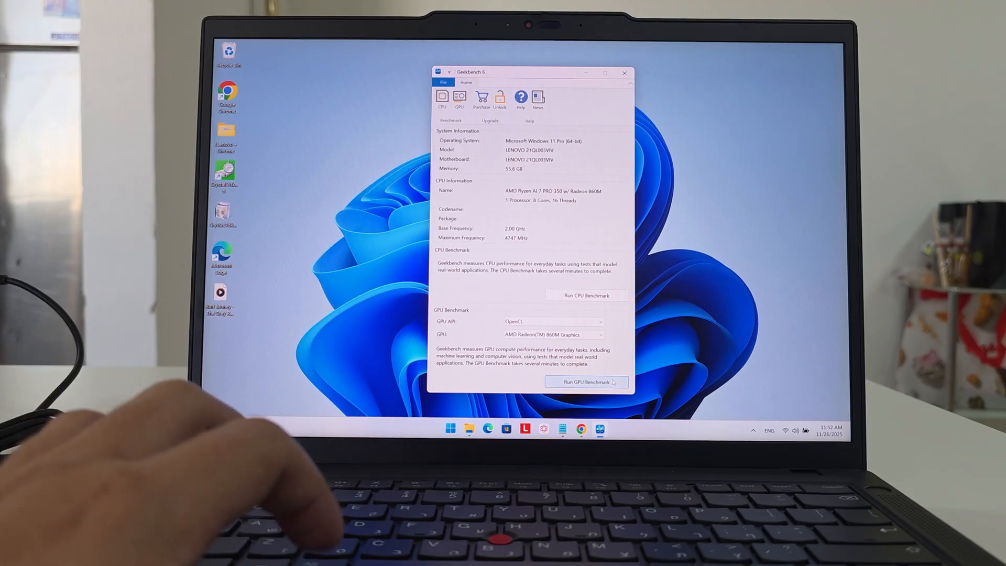
Run the Geekbench 6 GPU benchmark with the OpenCL API
left_click(585, 382)
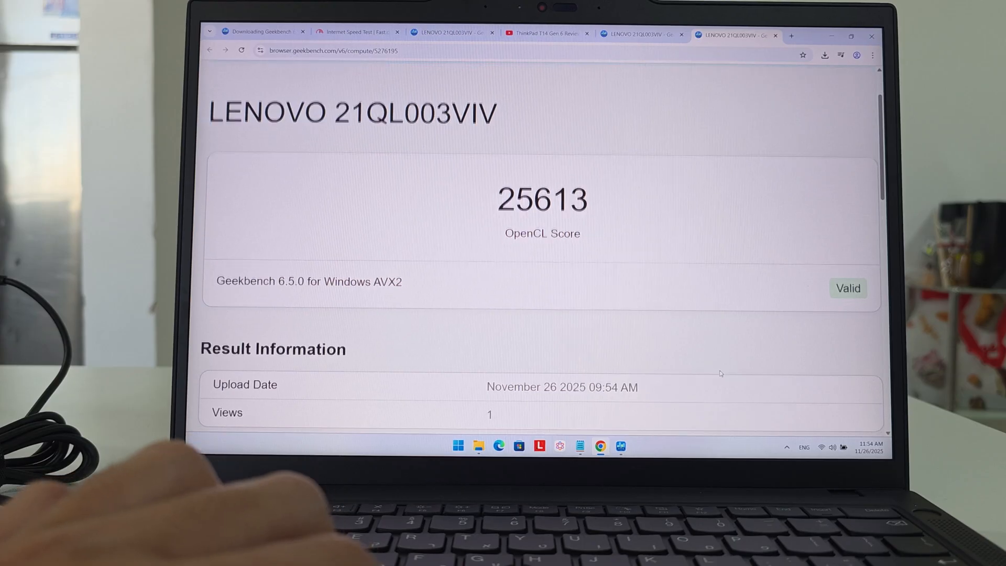
Scroll the 25613 OpenCL result down to the Radeon 860M device information
scroll("down", 3)
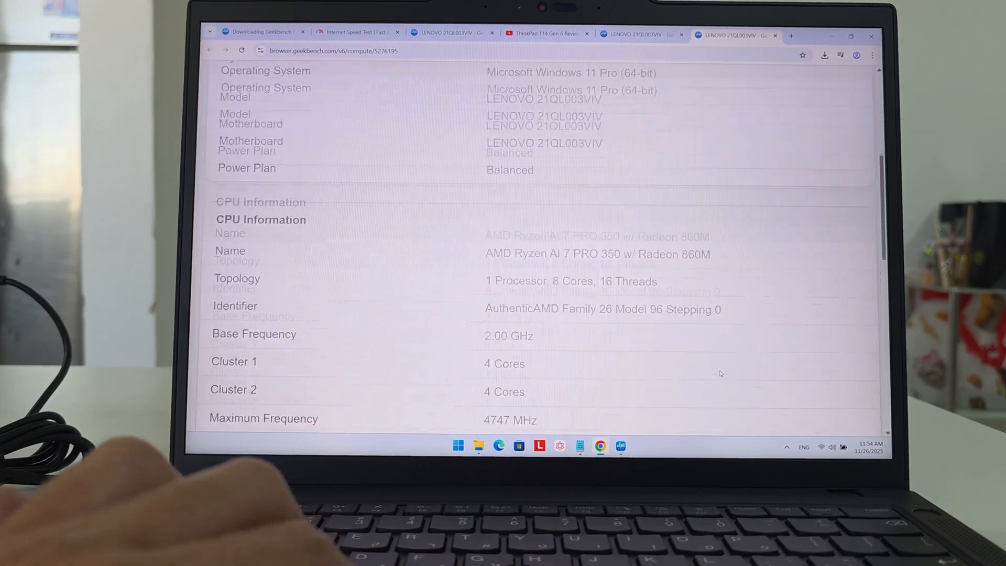
scroll("down", 3)
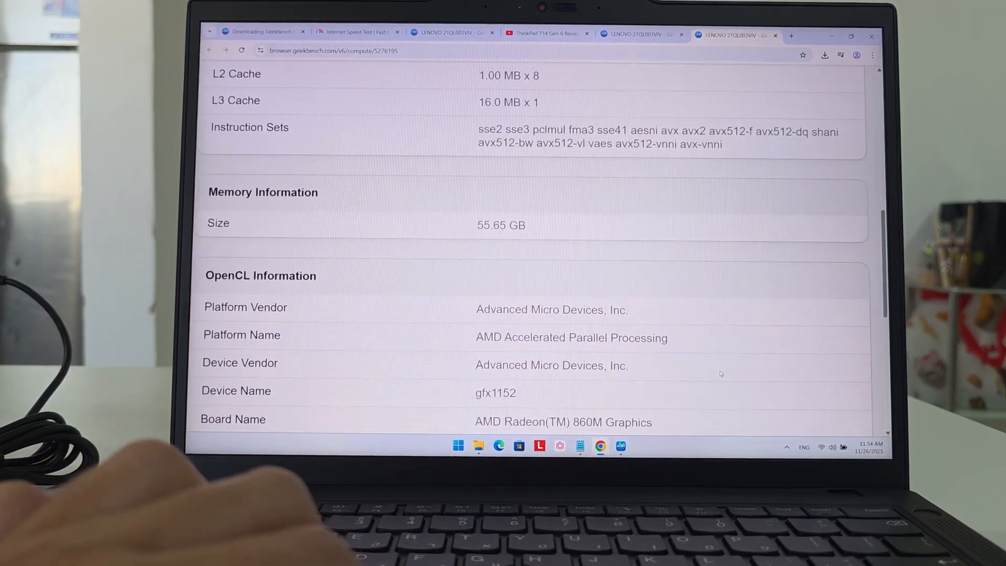
scroll("down", 3)
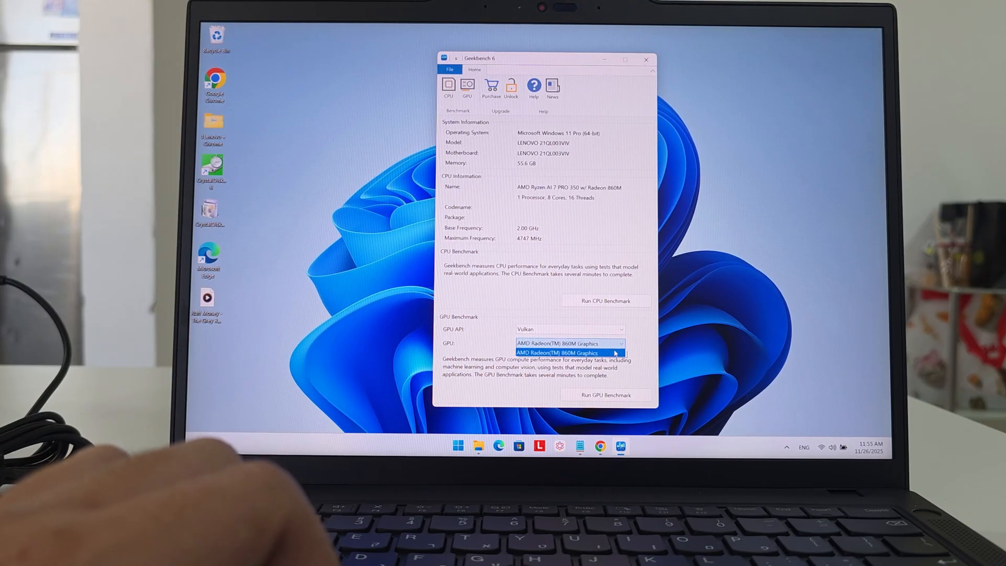
Select AMD Radeon 860M Graphics as the Vulkan GPU to benchmark
left_click(603, 395)
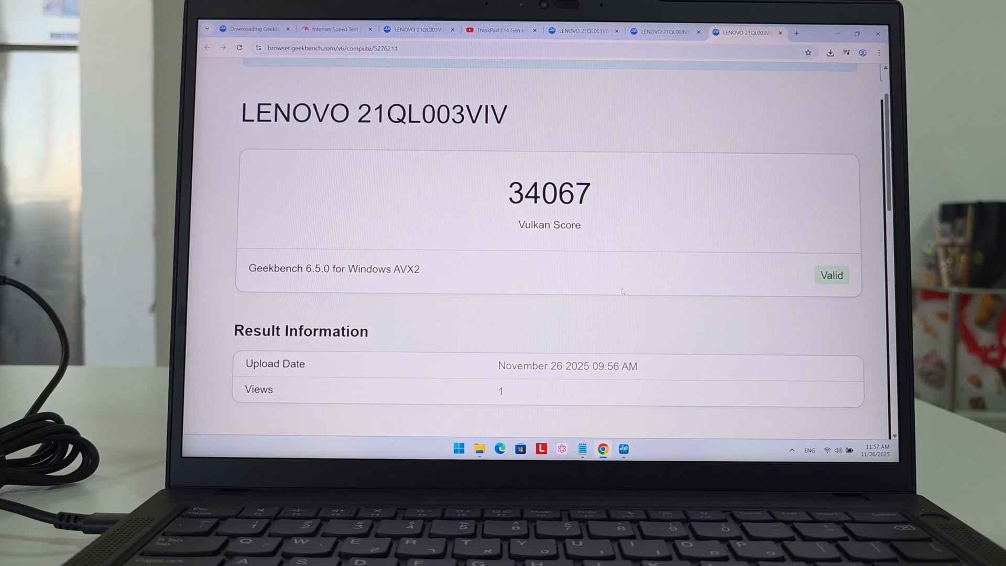
Scroll the Vulkan result page through System, CPU, Memory and Vulkan Information
scroll("down", 3)
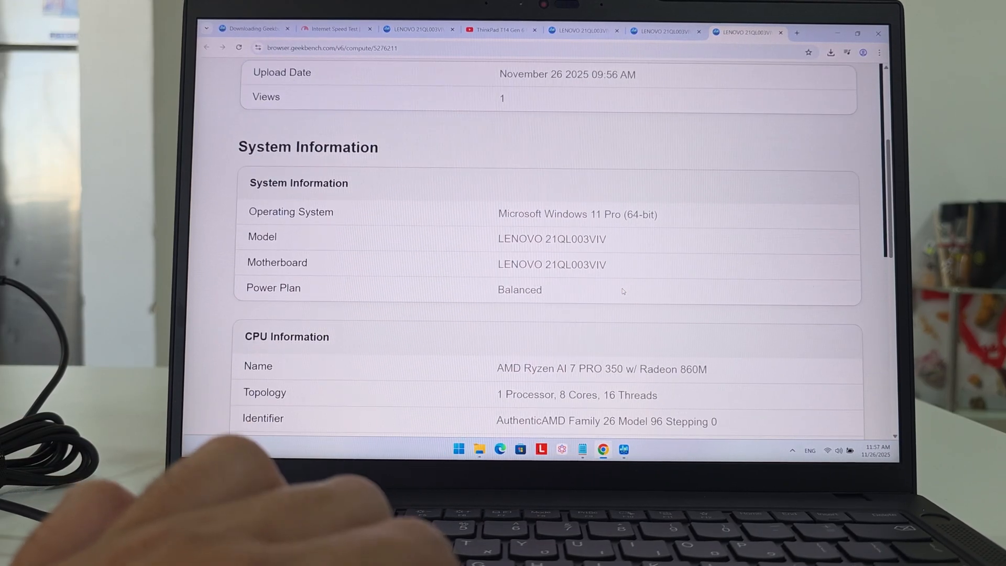
scroll("down", 3)
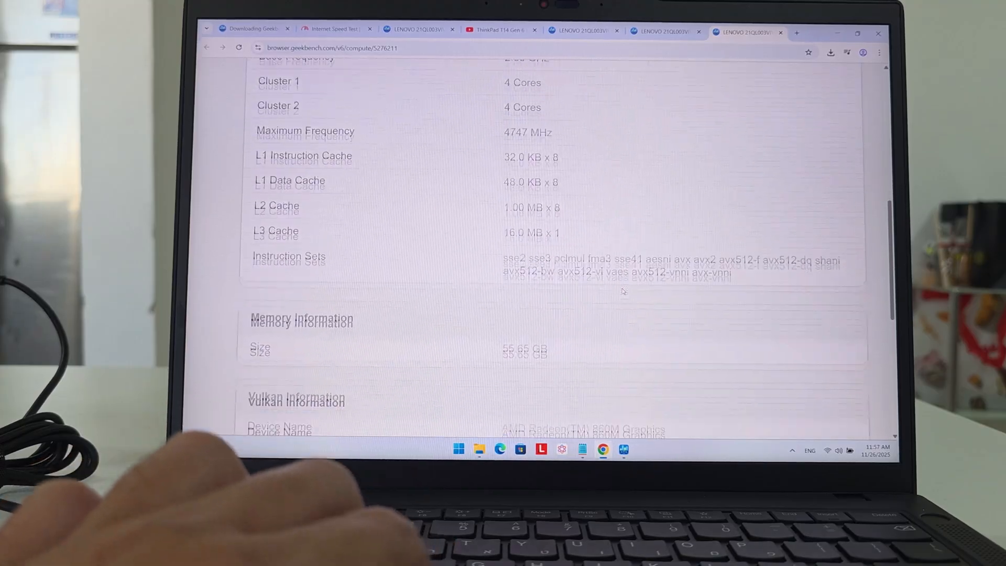
scroll("down", 3)
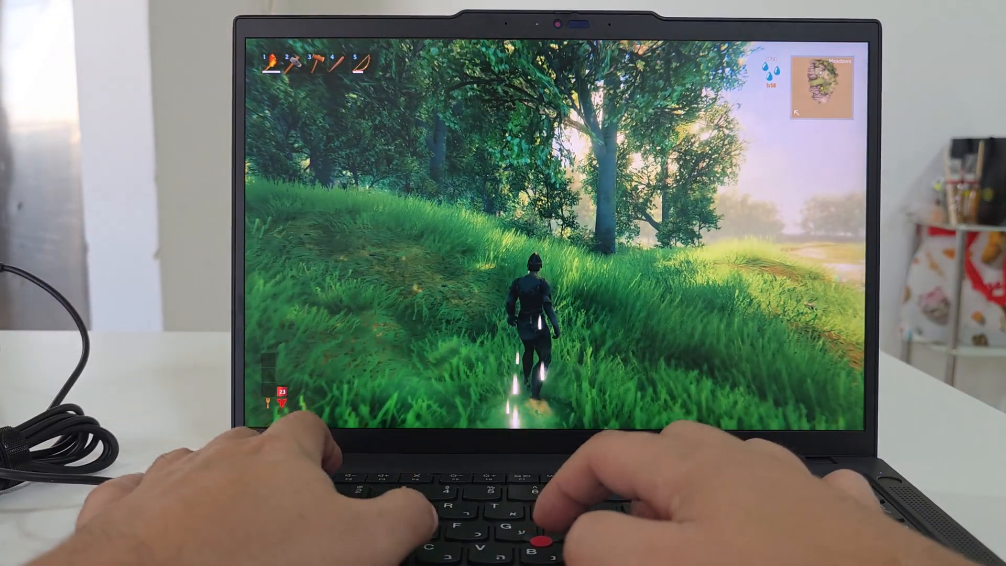
Pause Valheim to bring up the menu with continue, save, settings, log out and quit
key("Escape")
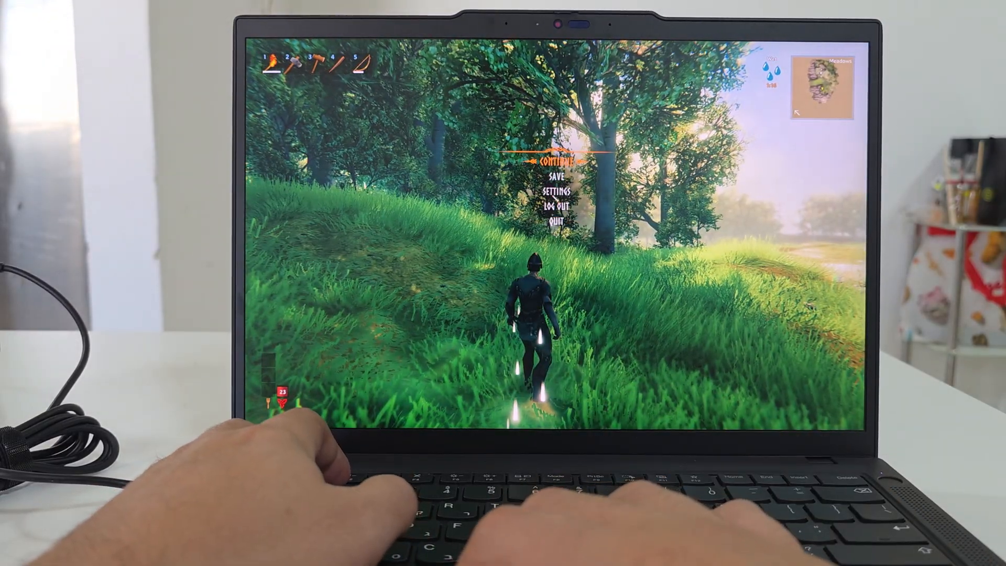
Set Valheim's Graphic mode to Quality in Settings and apply it
left_click(553, 191)
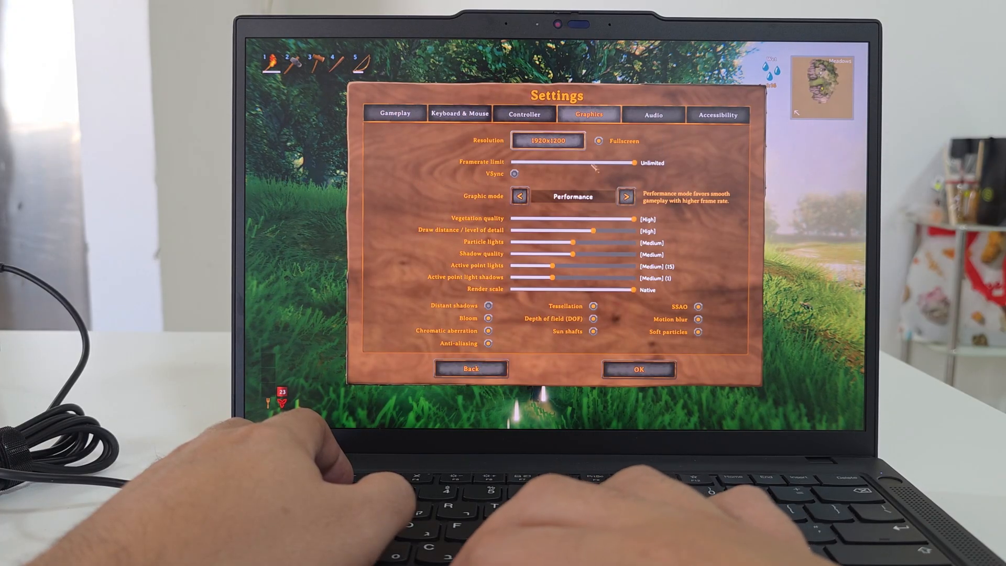
left_click(627, 197)
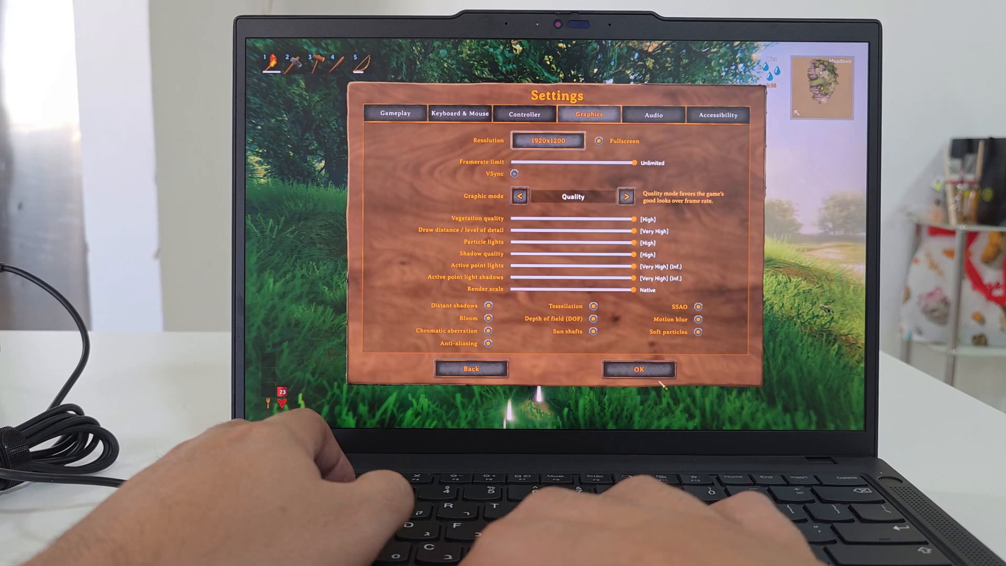
left_click(637, 369)
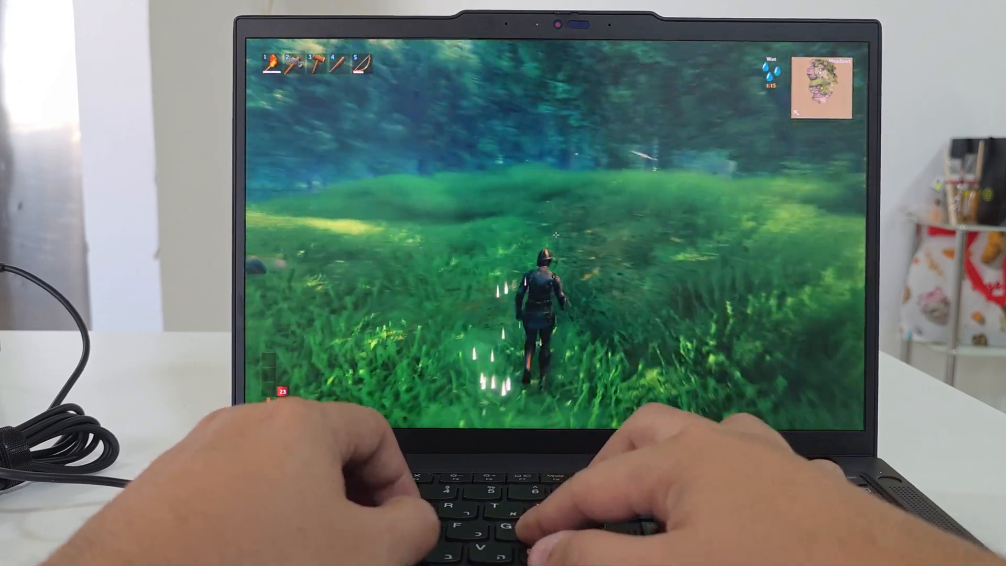